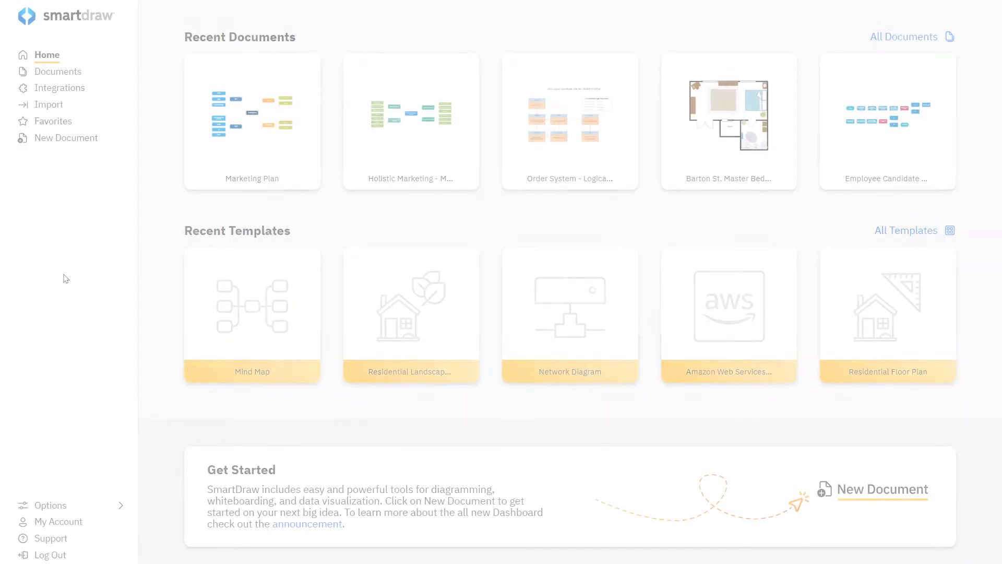
# Start a new document and open an example from the Engineering templates
pyautogui.click(66, 138)
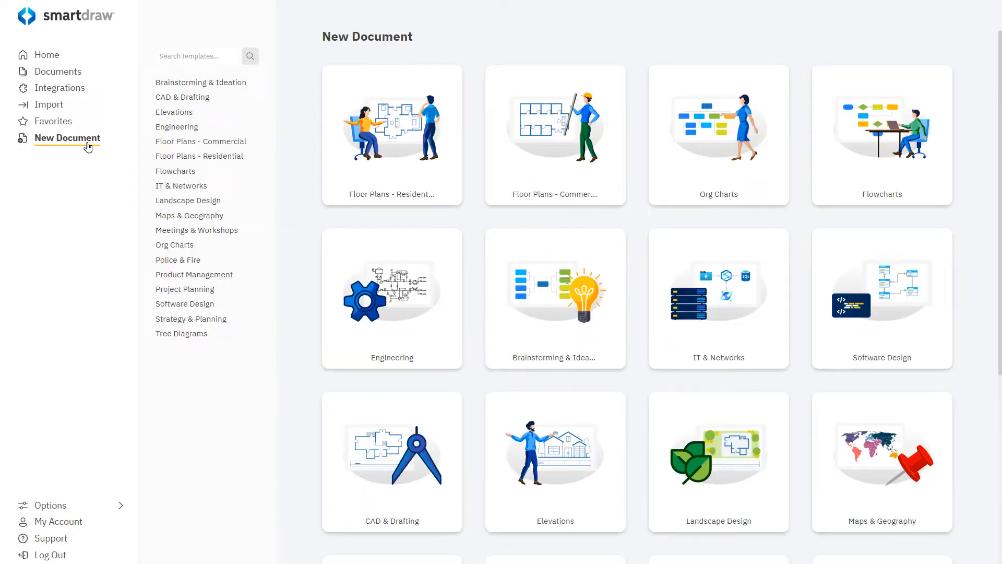
pyautogui.click(177, 126)
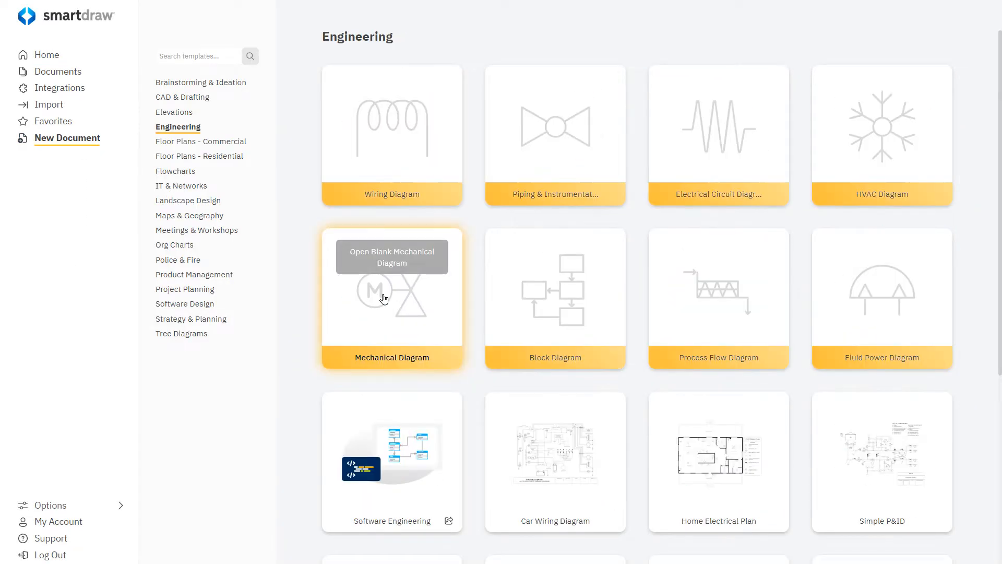
pyautogui.moveTo(997, 239)
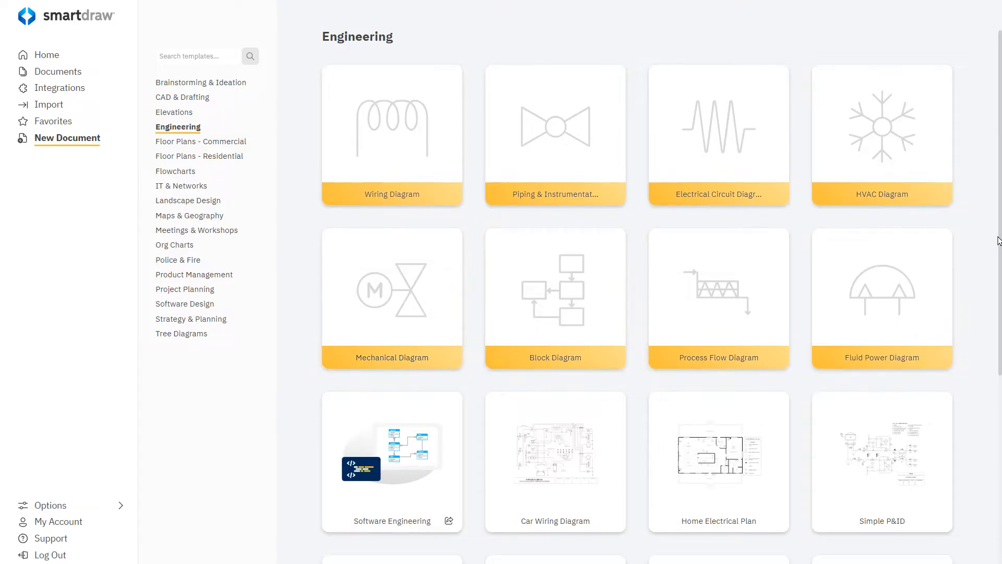
pyautogui.scroll(-3)
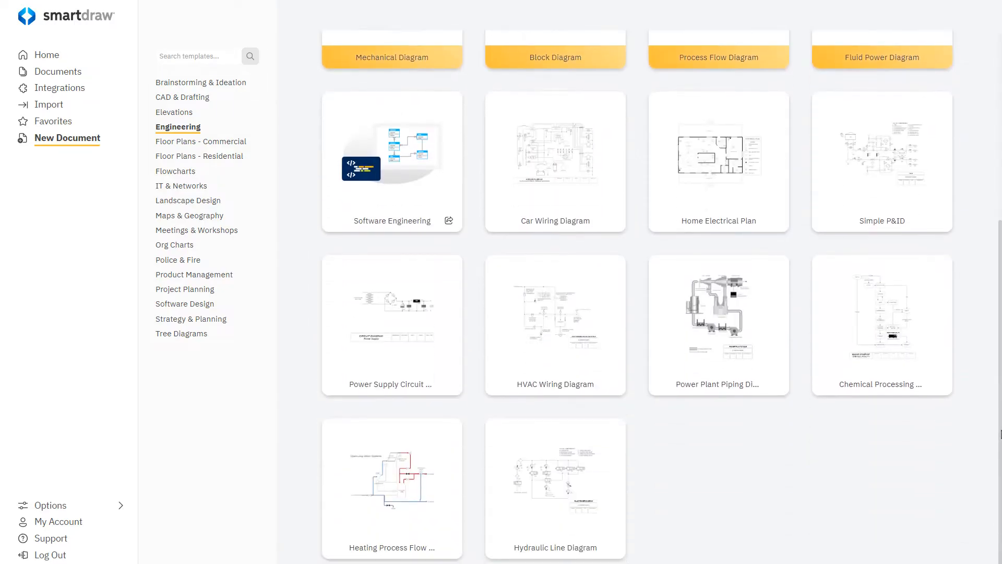
pyautogui.click(555, 162)
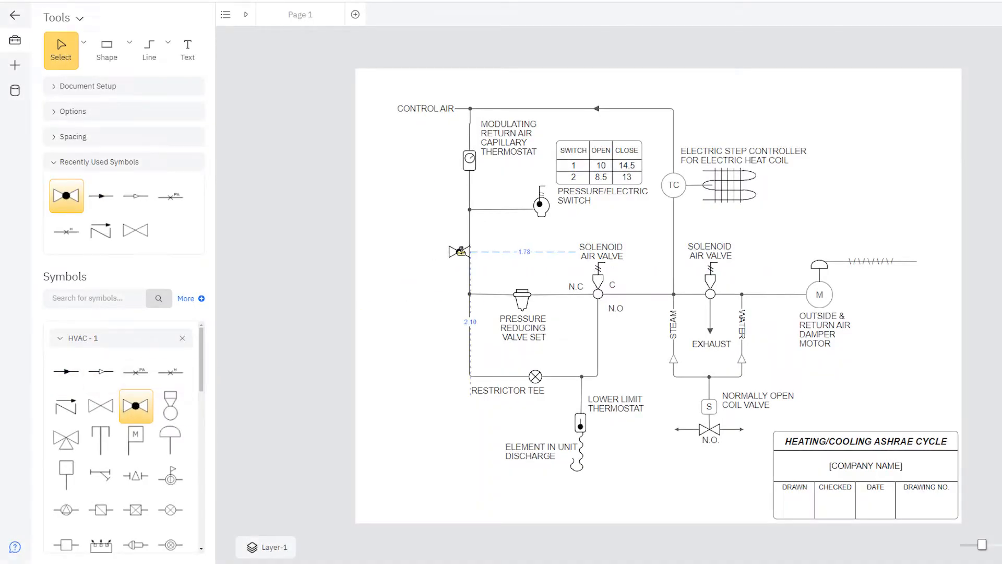
pyautogui.moveTo(170, 406)
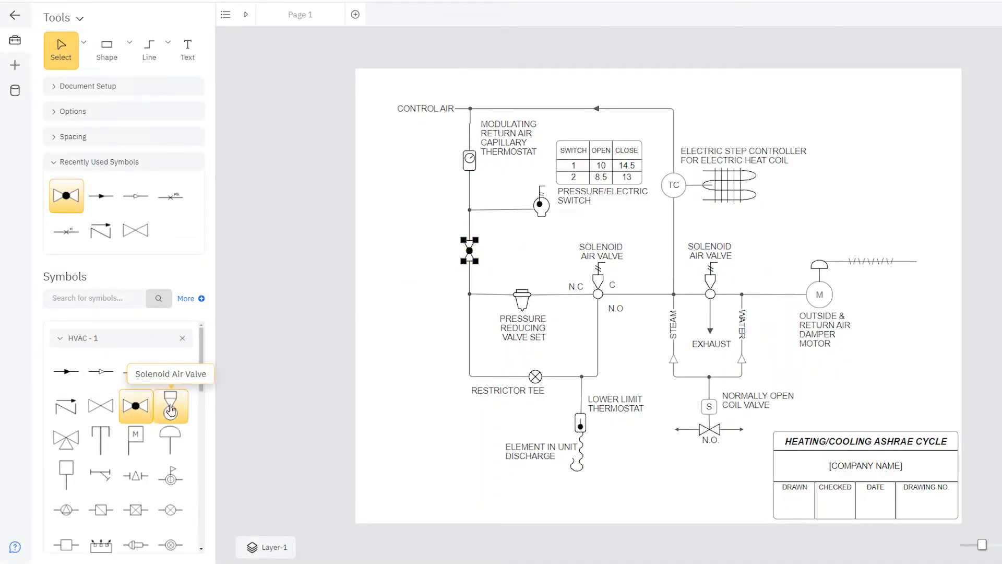
# Add a Solenoid Air Valve from the HVAC - 1 library to the control line
pyautogui.click(171, 405)
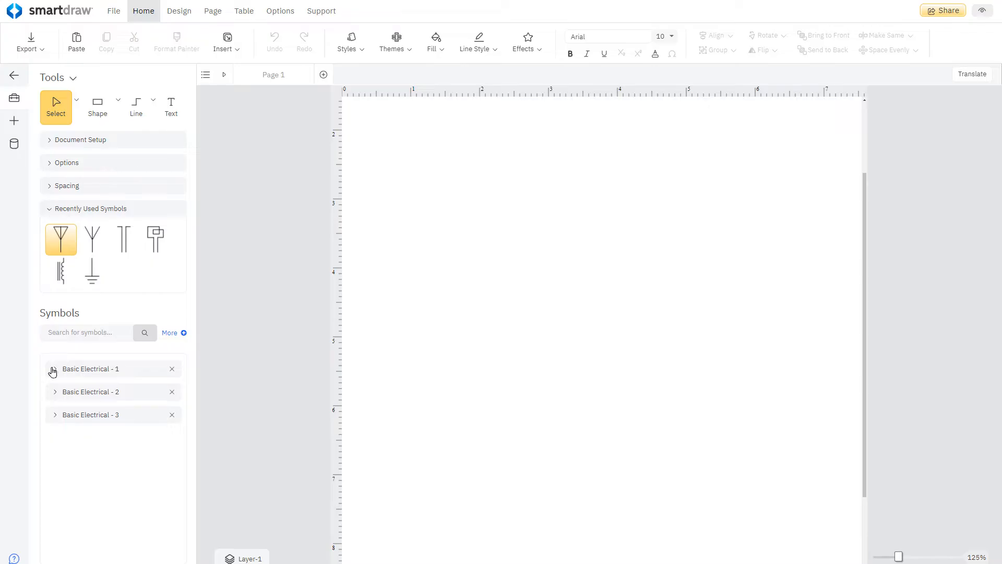
# Expand Basic Electrical - 1 and search the symbol libraries for 'transformer'
pyautogui.click(91, 369)
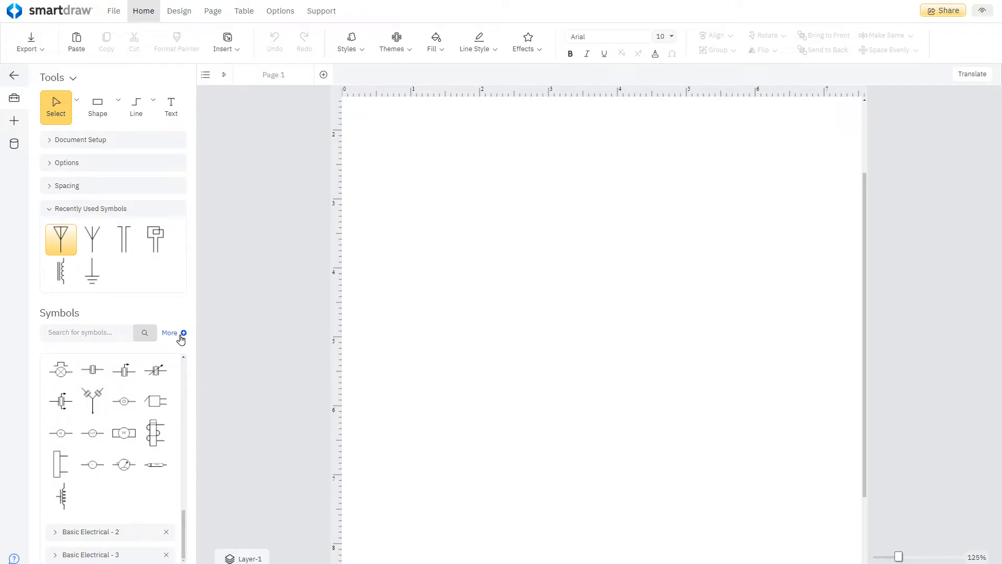
pyautogui.click(169, 332)
pyautogui.write('transformer')
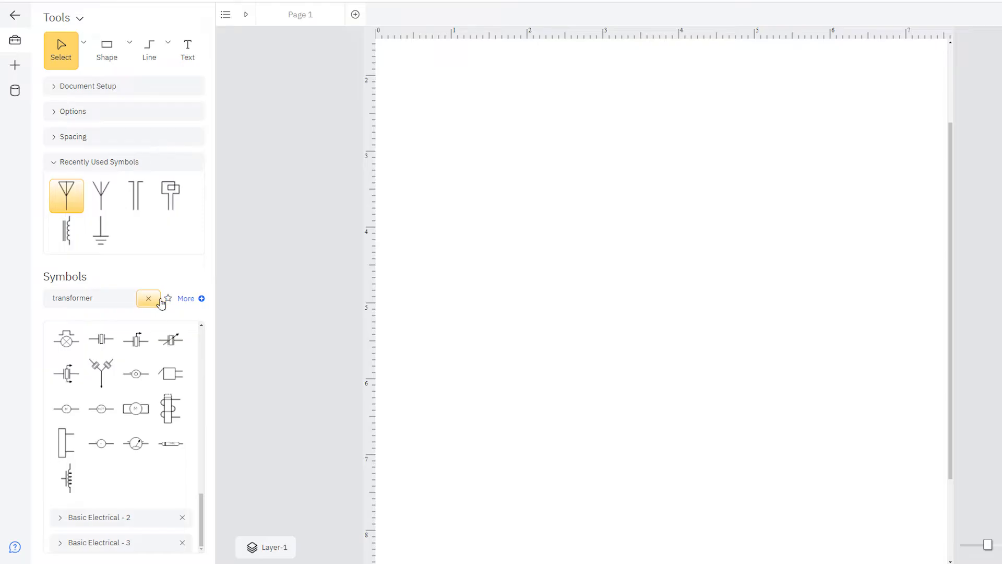
pyautogui.click(148, 298)
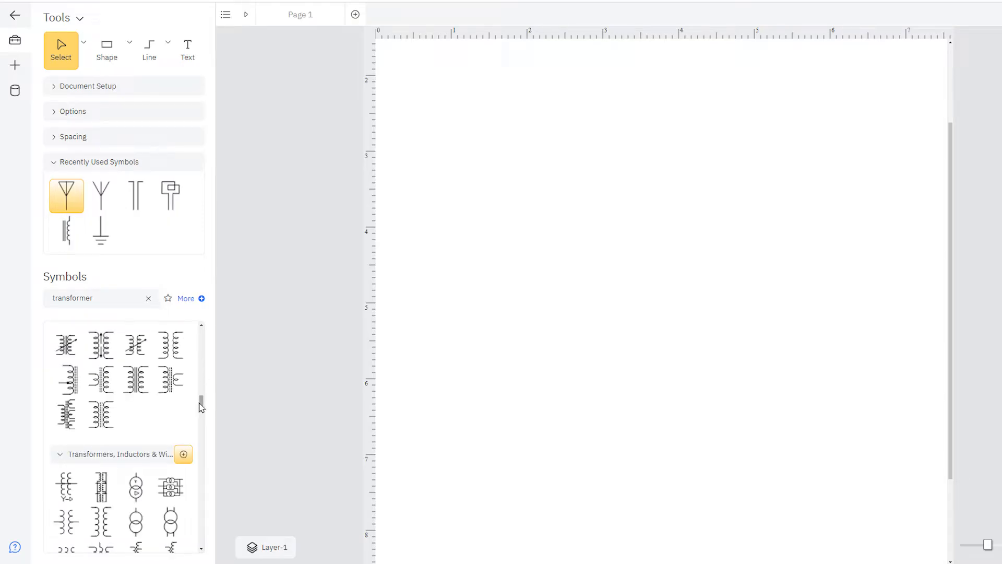
pyautogui.scroll(-3)
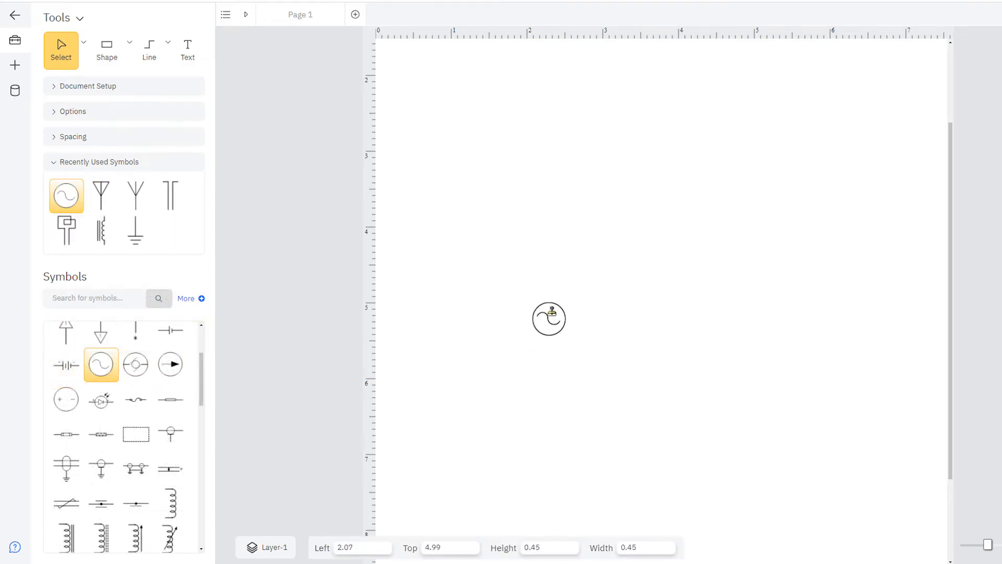
# Move the AC source up, then link an antenna and an inductor to it
pyautogui.moveTo(549, 318); pyautogui.dragTo(549, 251)
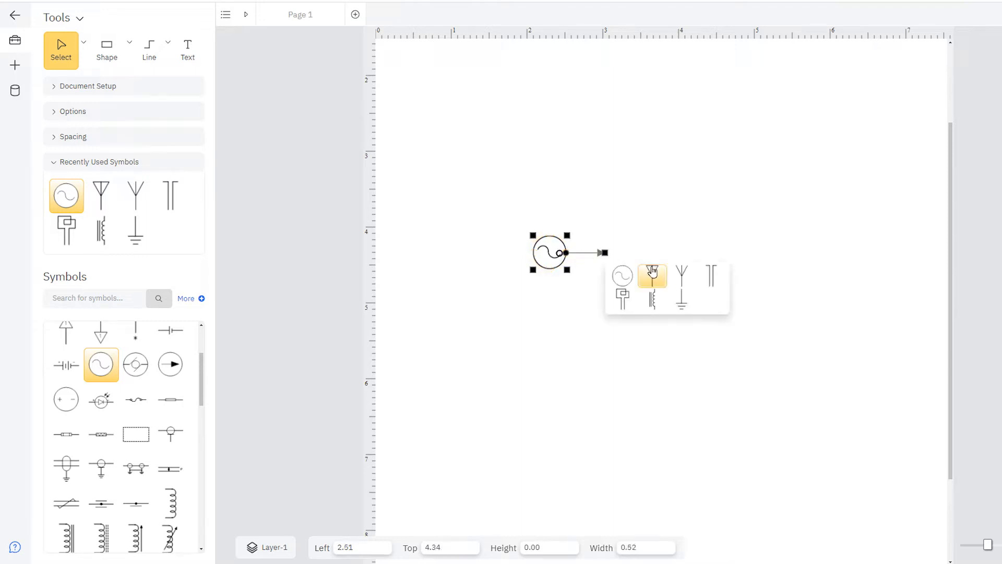
pyautogui.click(652, 275)
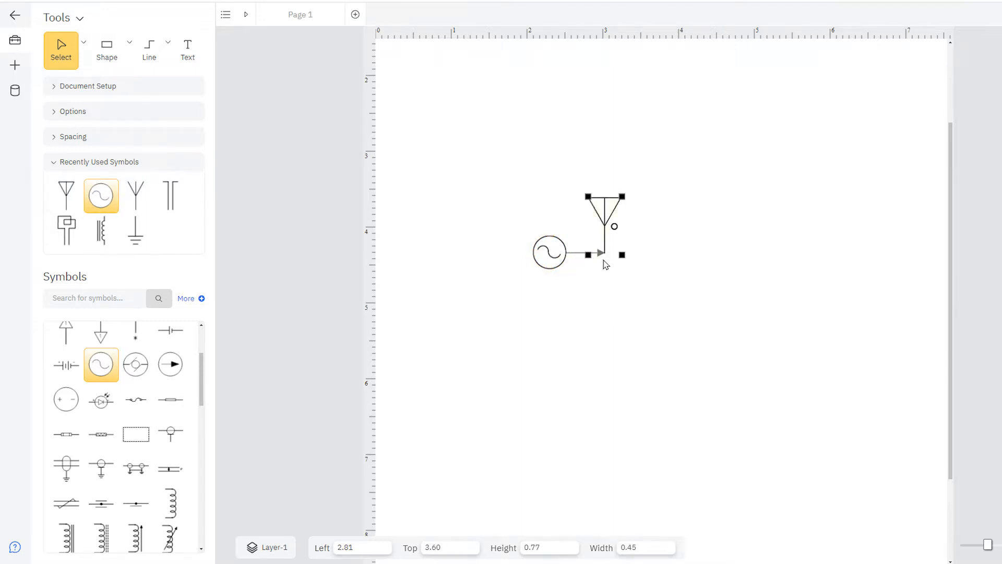
pyautogui.moveTo(602, 253); pyautogui.dragTo(604, 322)
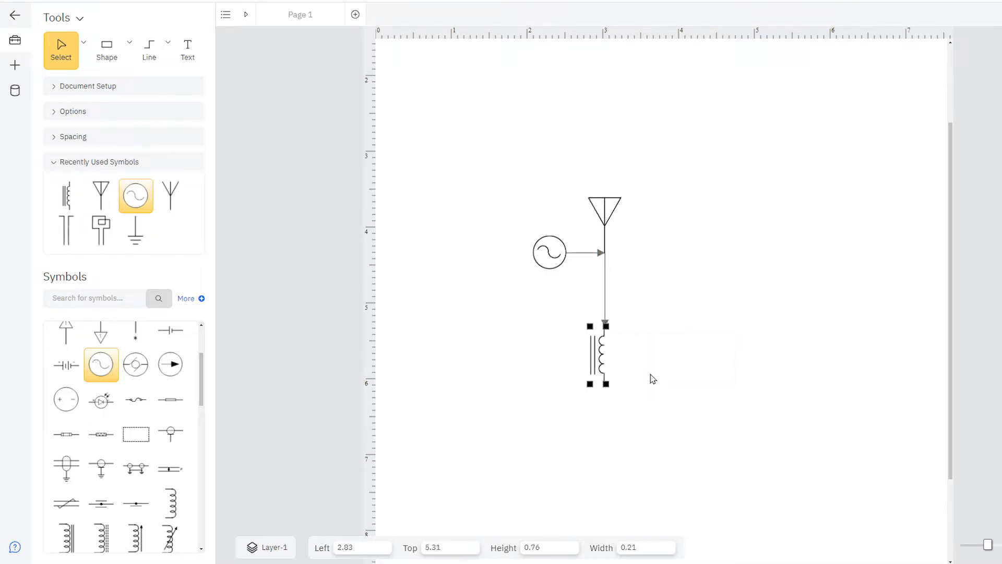
pyautogui.moveTo(604, 383); pyautogui.dragTo(716, 428)
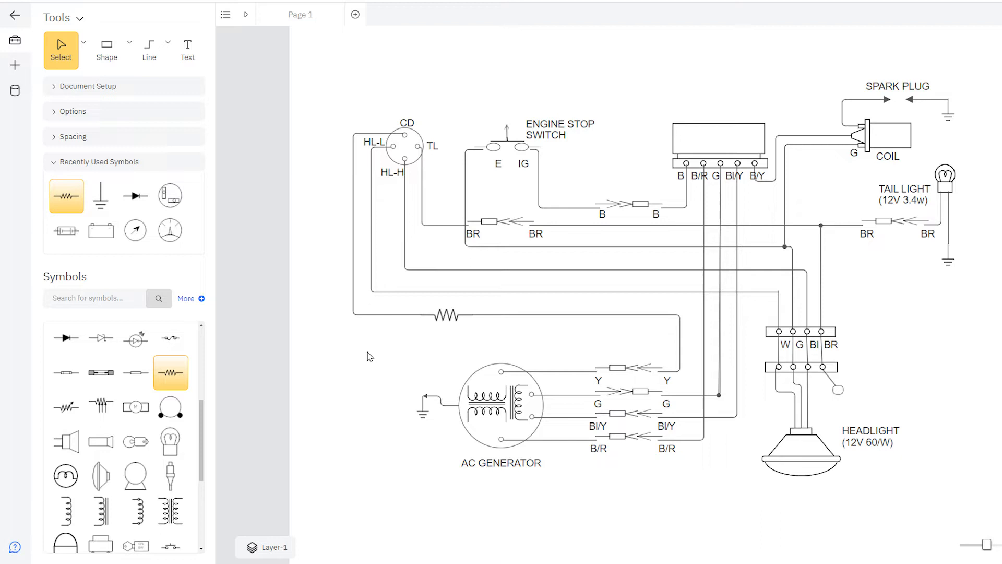
# Drop a lamp symbol onto the left wire of the wiring diagram
pyautogui.click(66, 476)
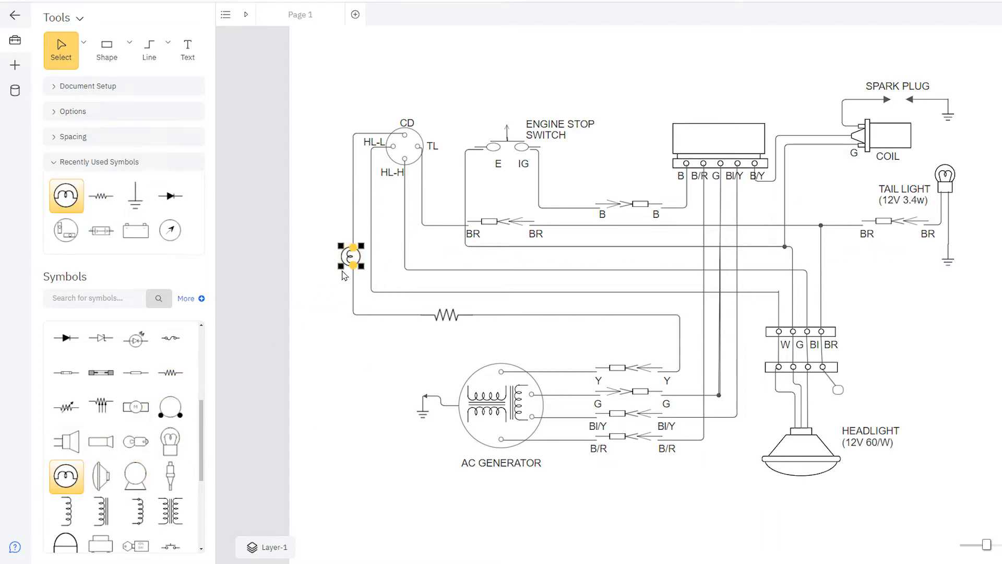
pyautogui.click(342, 337)
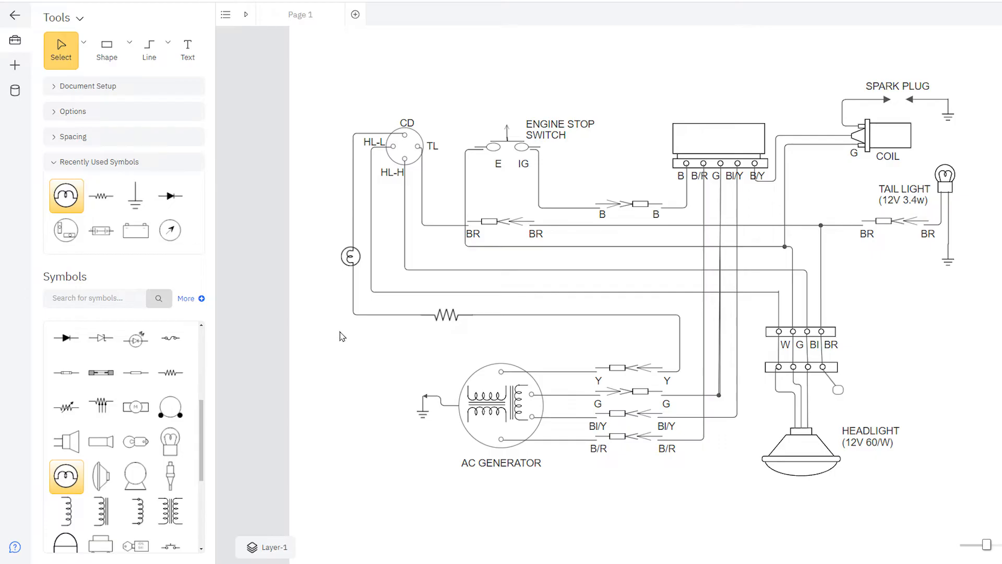
pyautogui.click(446, 314)
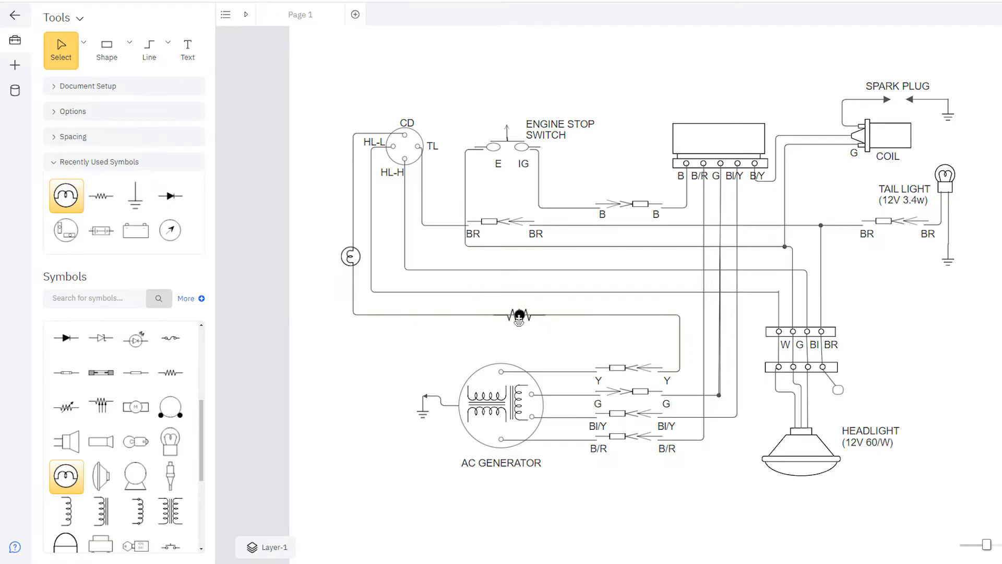
# Move resistors onto the two upper wires so the lines split around them
pyautogui.click(519, 316)
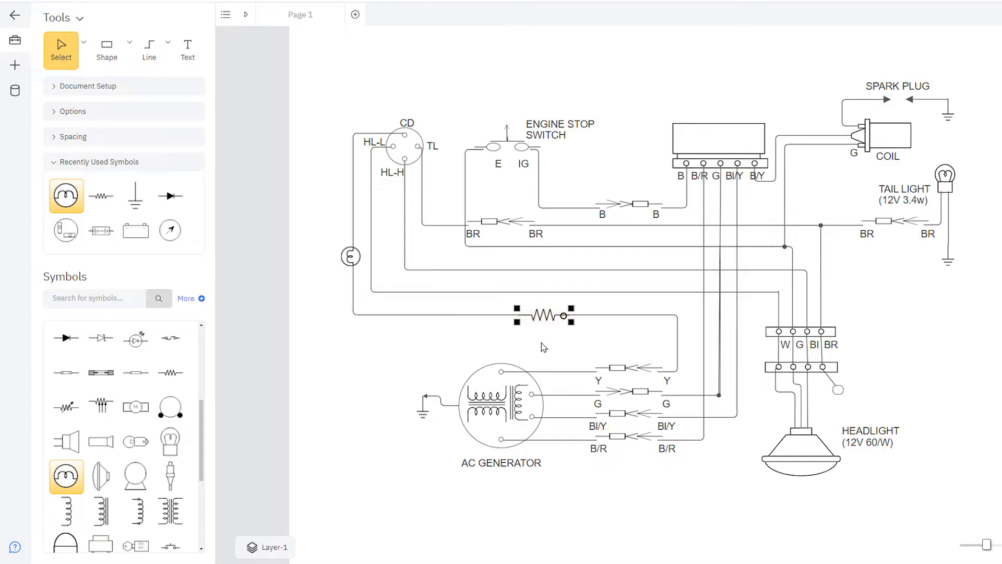
pyautogui.moveTo(542, 315); pyautogui.dragTo(543, 293)
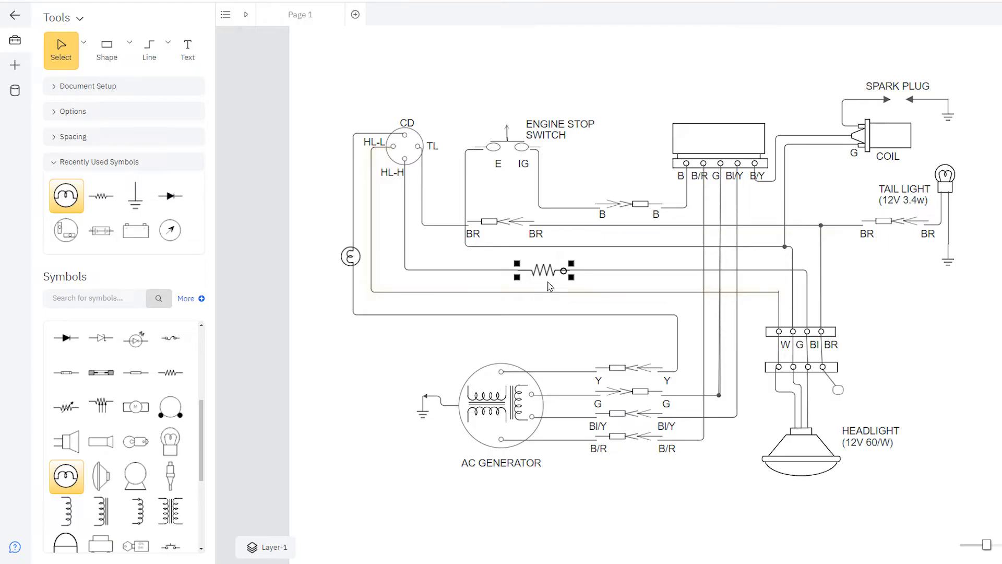
pyautogui.moveTo(544, 271); pyautogui.dragTo(459, 293)
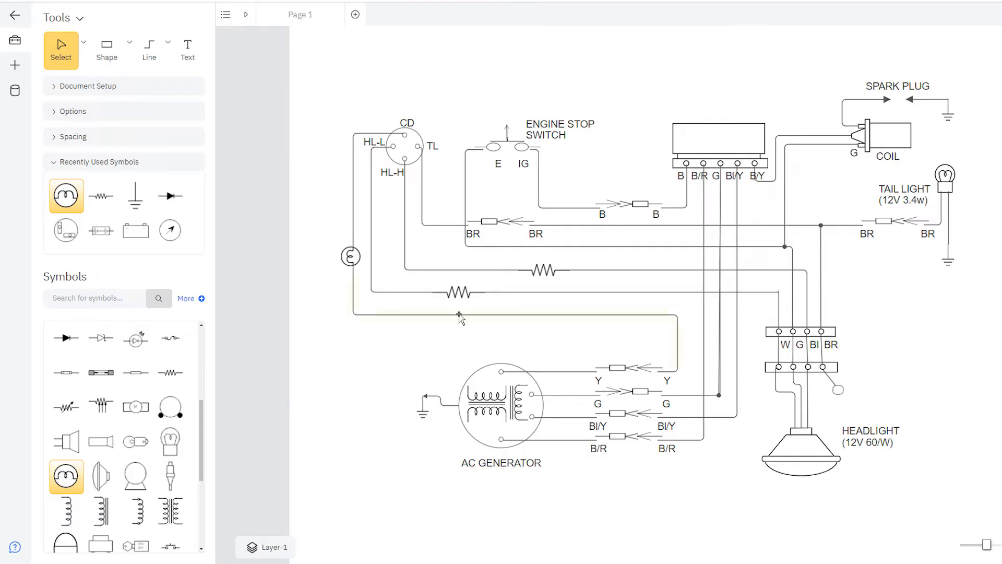
pyautogui.click(458, 293)
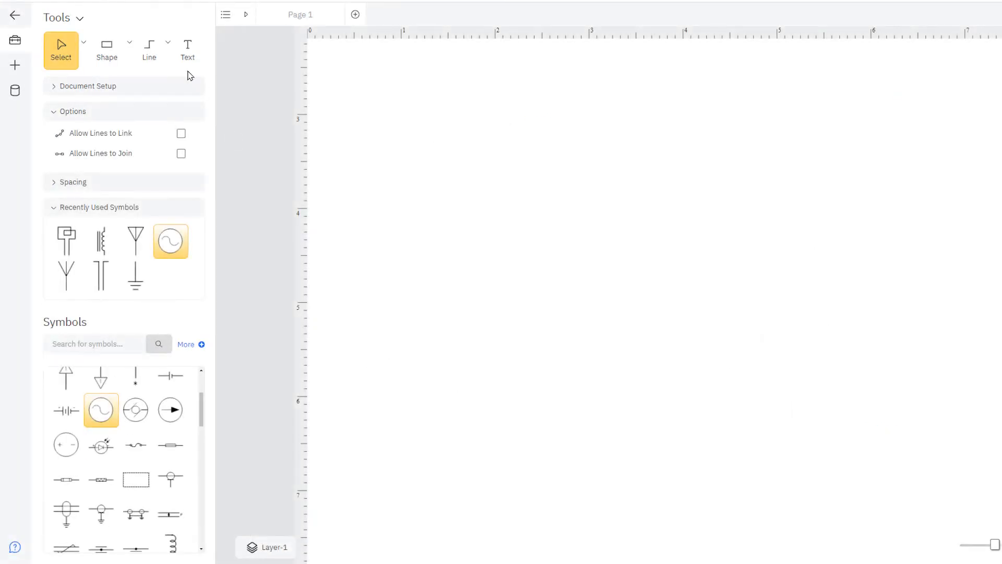
# Draw a horizontal straight line with an arrowhead on its right end
pyautogui.click(168, 43)
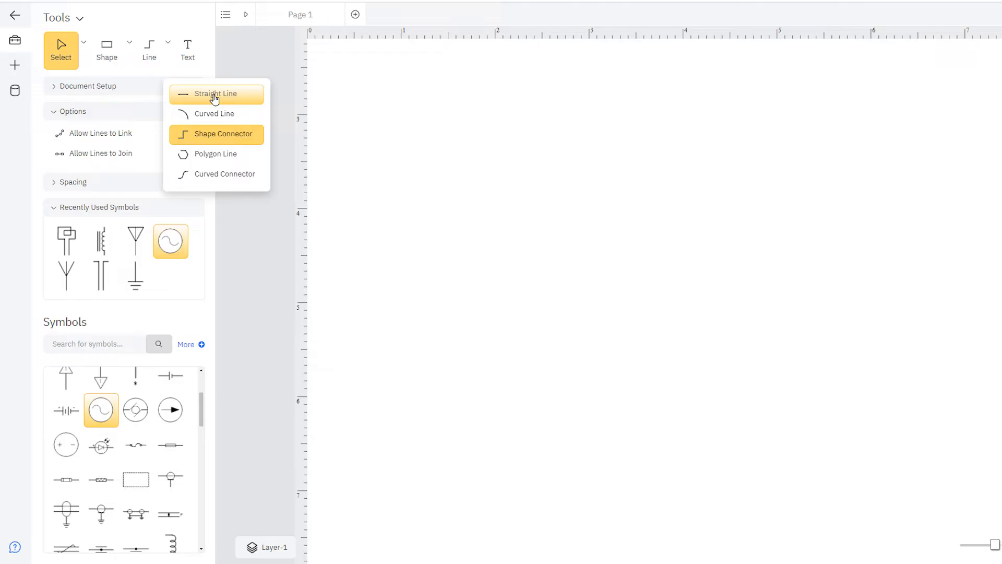
pyautogui.click(216, 94)
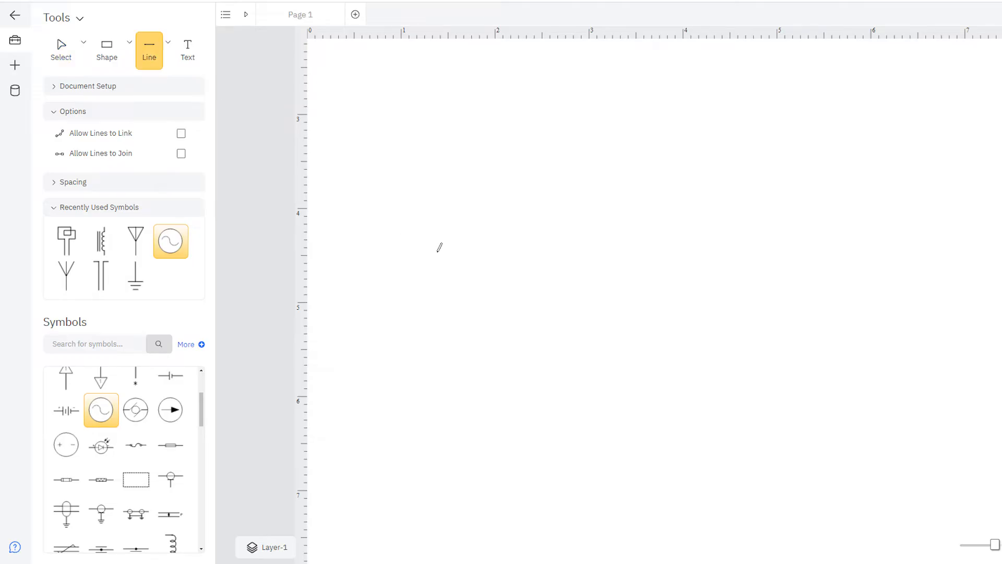
pyautogui.moveTo(490, 261); pyautogui.dragTo(716, 261)
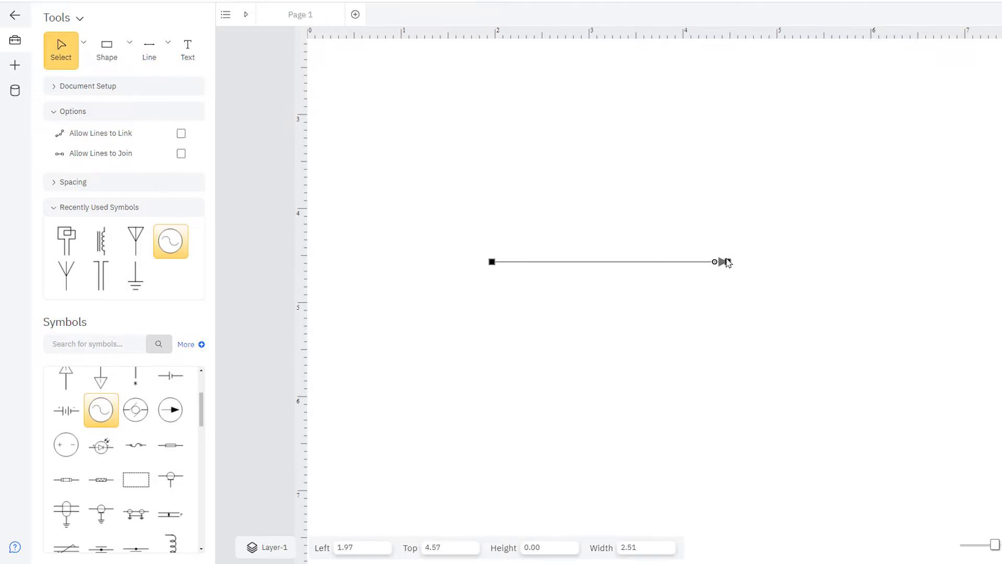
pyautogui.rightClick(715, 261)
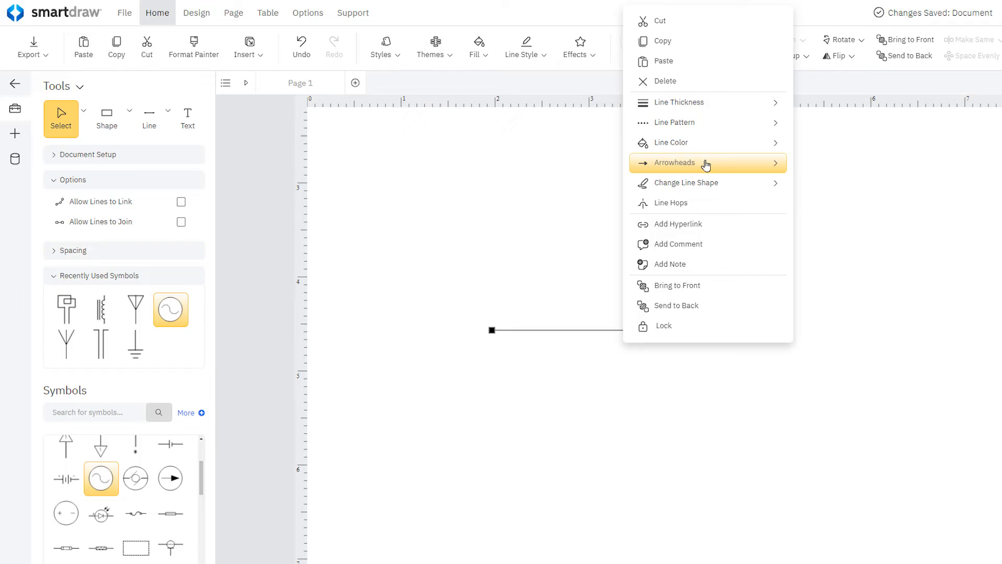
pyautogui.click(674, 162)
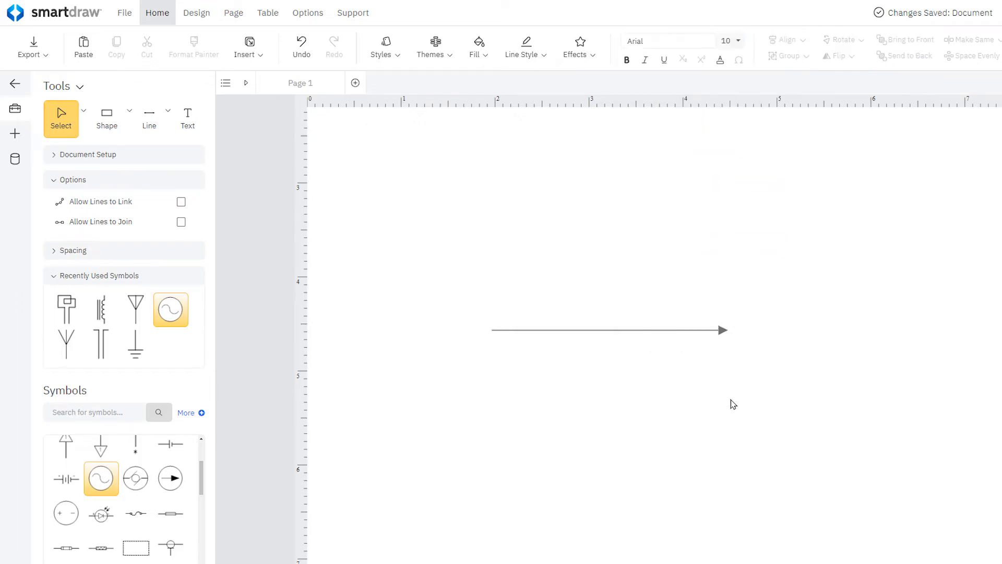
# Delete the angled line segment and enable Allow Lines to Join
pyautogui.click(181, 201)
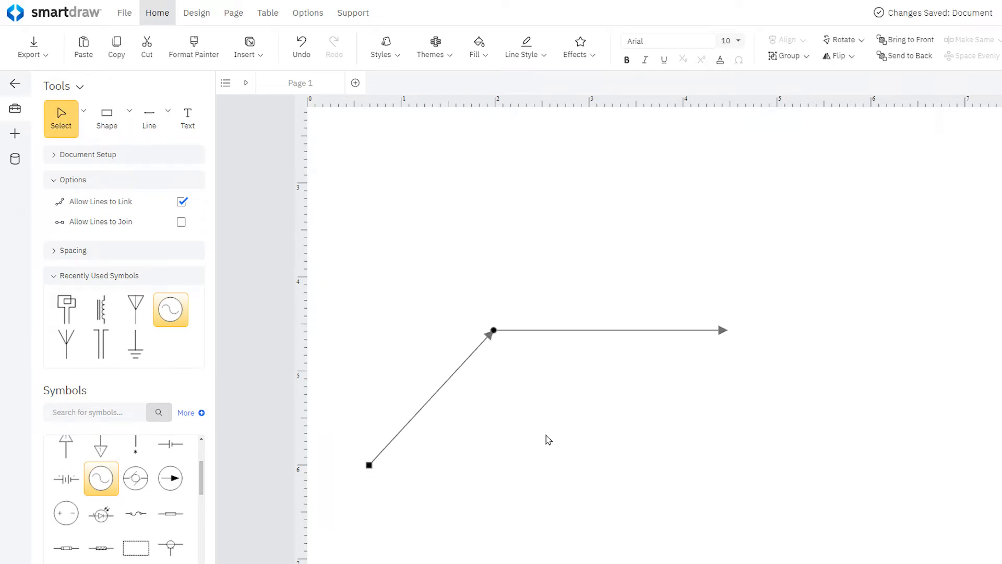
pyautogui.press('Delete')
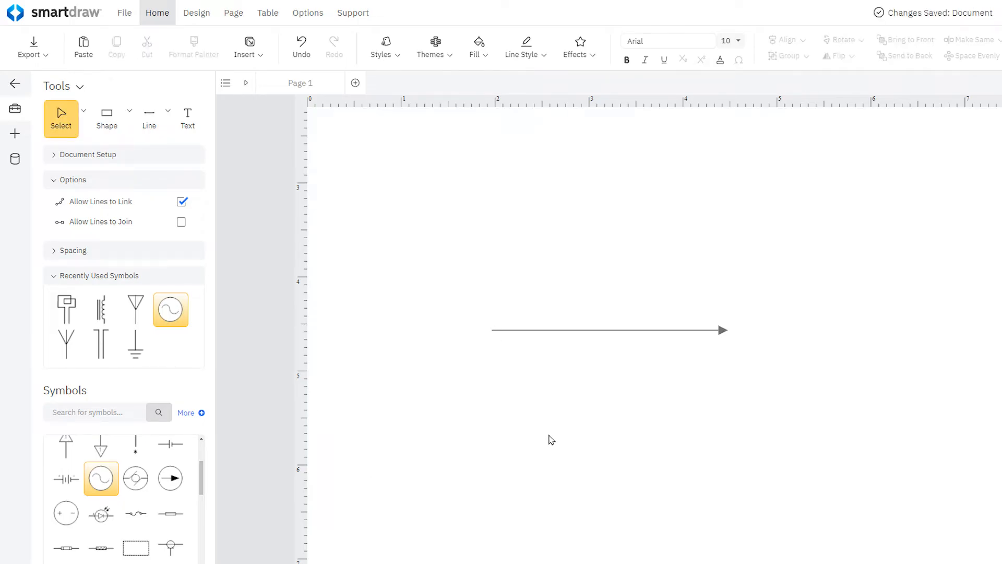
pyautogui.click(149, 118)
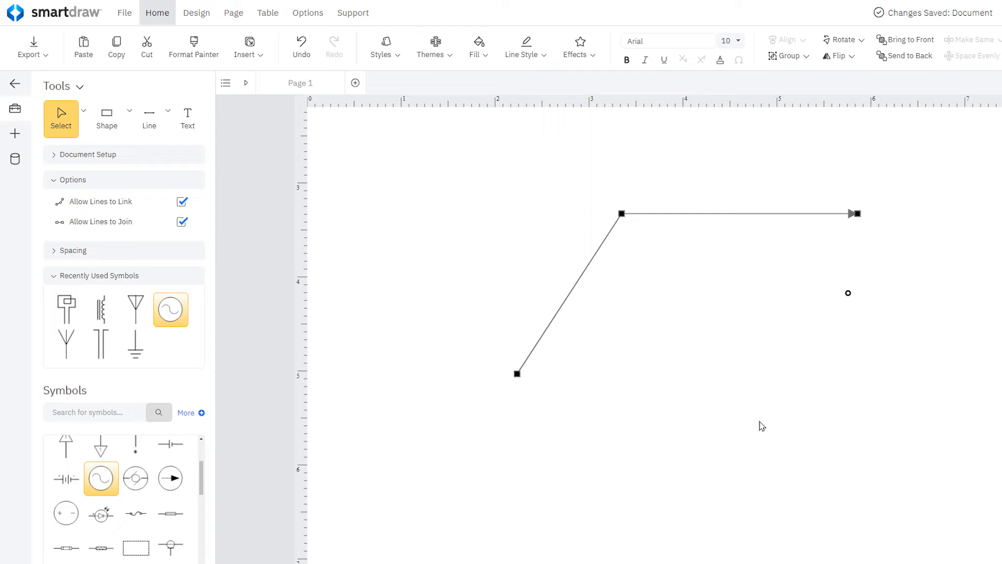
# Show all line hops on crossing wires and label the circuit output 'OUTPUT'
pyautogui.rightClick(623, 213)
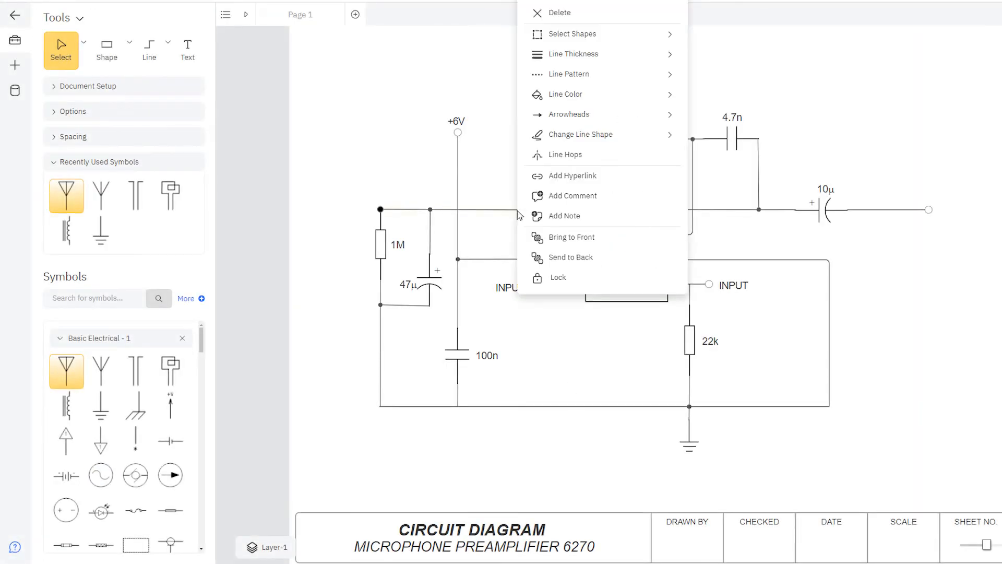
pyautogui.click(565, 154)
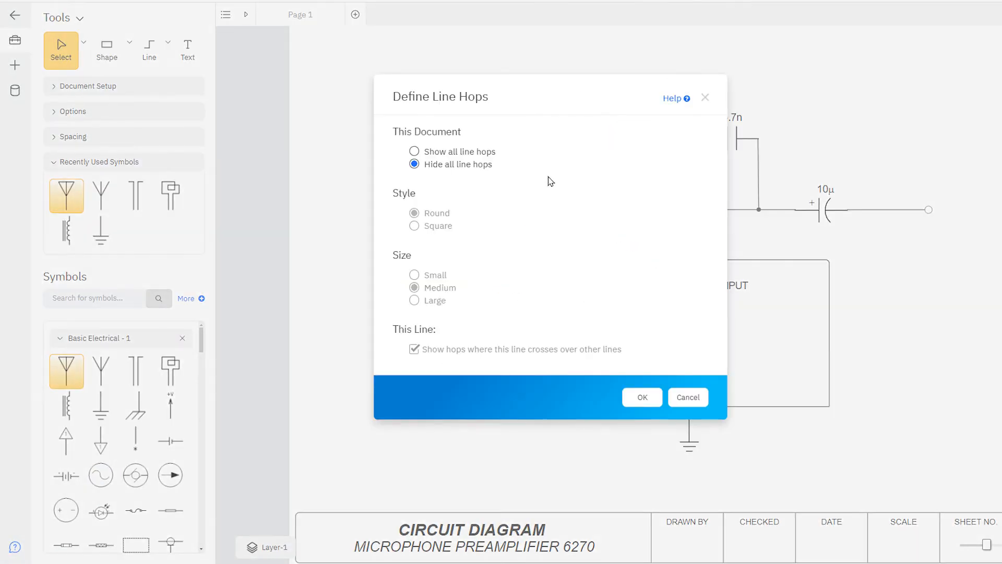
pyautogui.click(414, 152)
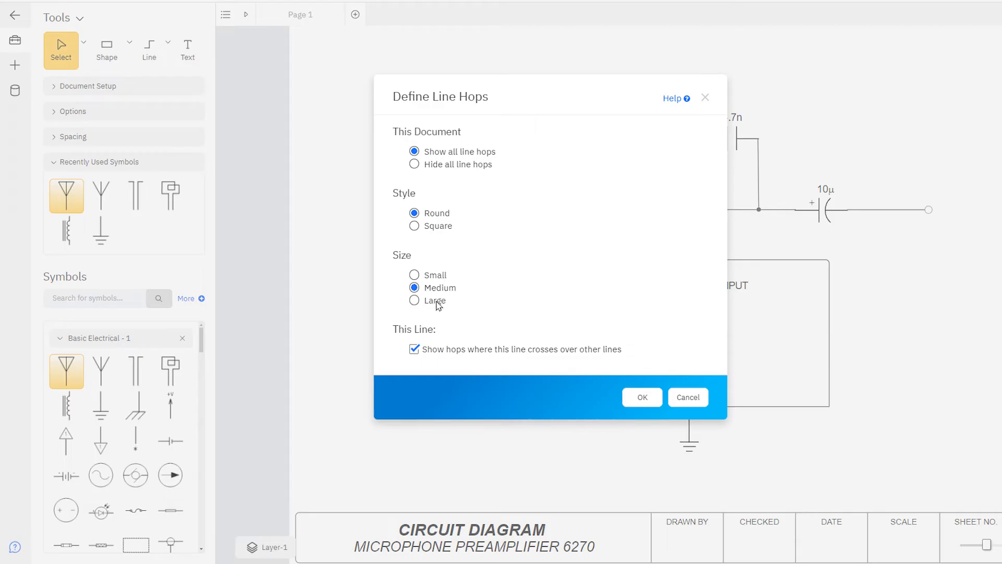
pyautogui.click(641, 397)
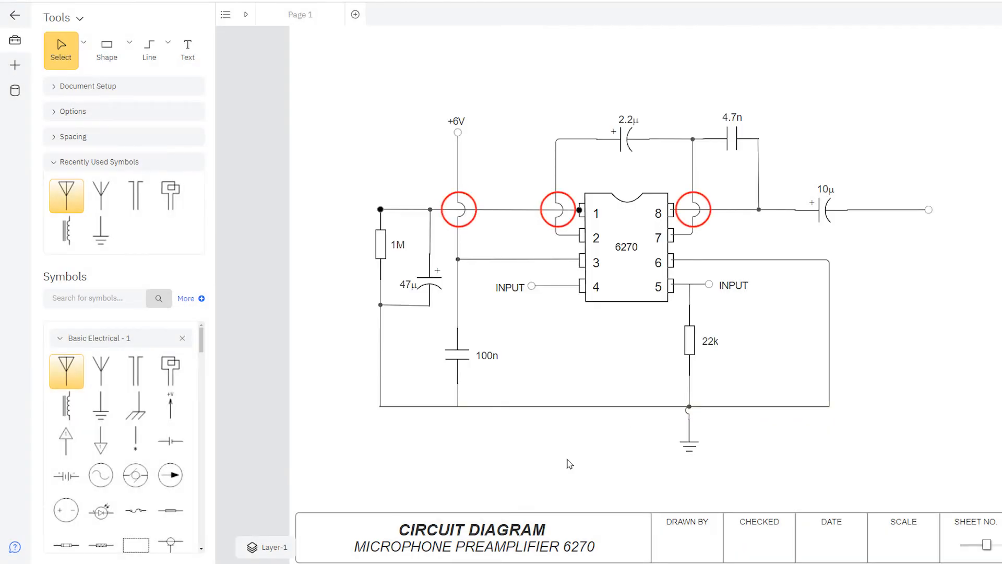
pyautogui.moveTo(202, 54)
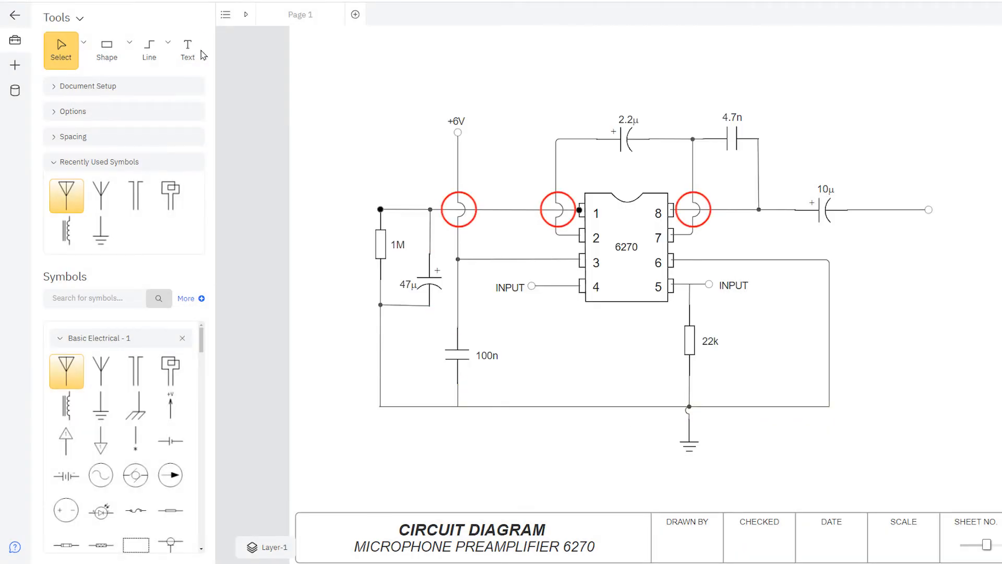
pyautogui.click(930, 119)
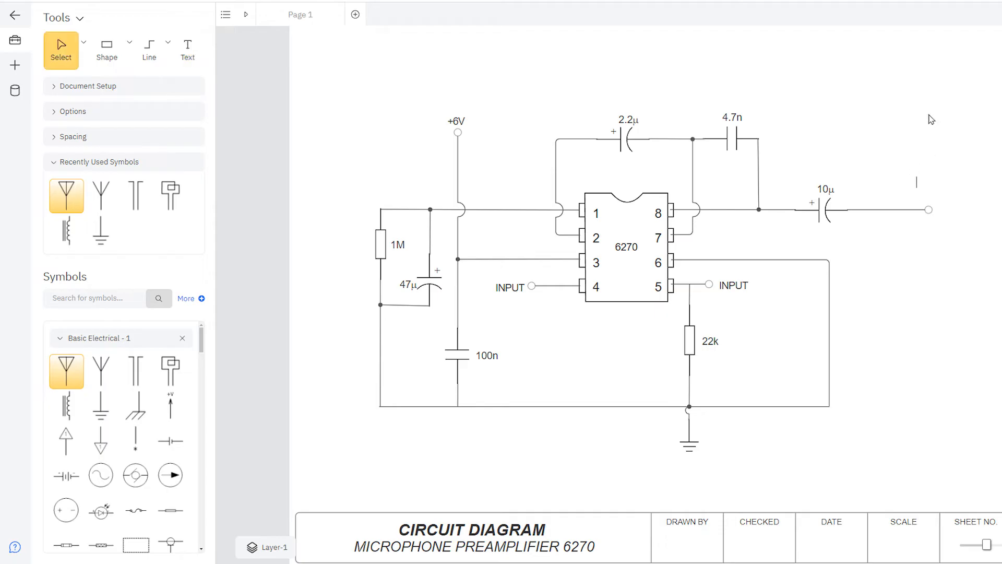
pyautogui.write('OUTPUT')
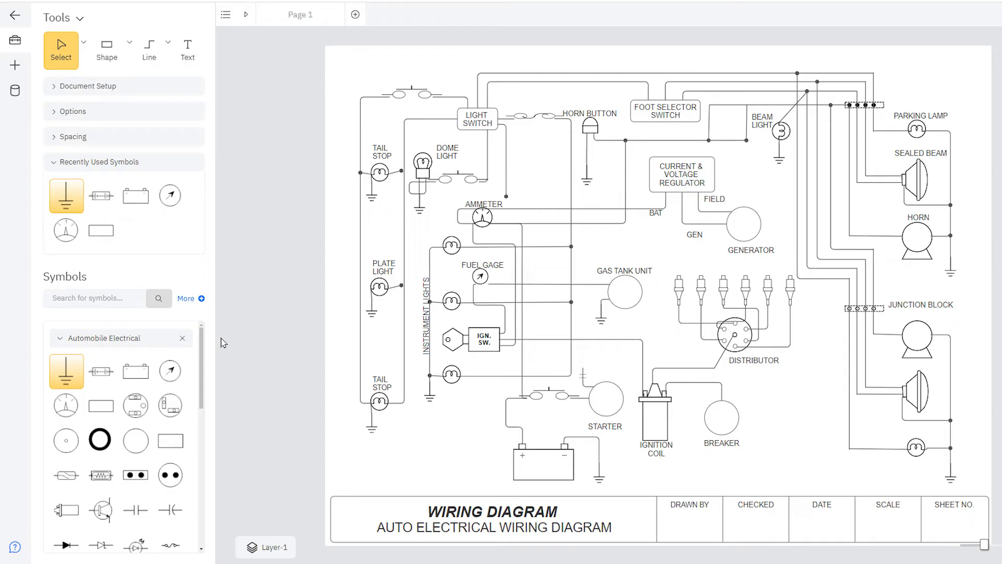
# Browse Basic Electrical Outlets, Power Distribution and Schematic Switches, then open the floor plan
pyautogui.scroll(-3)
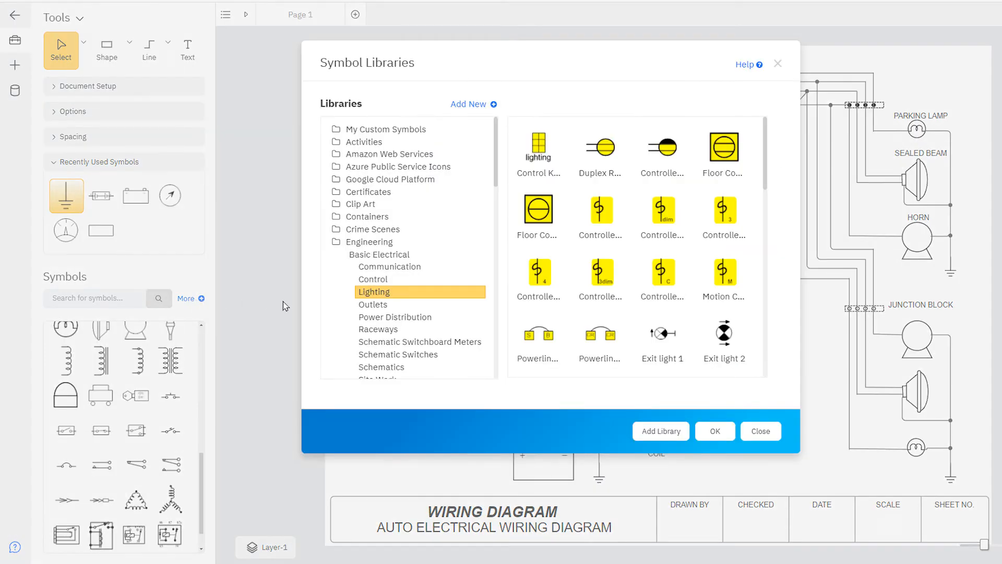
pyautogui.click(373, 304)
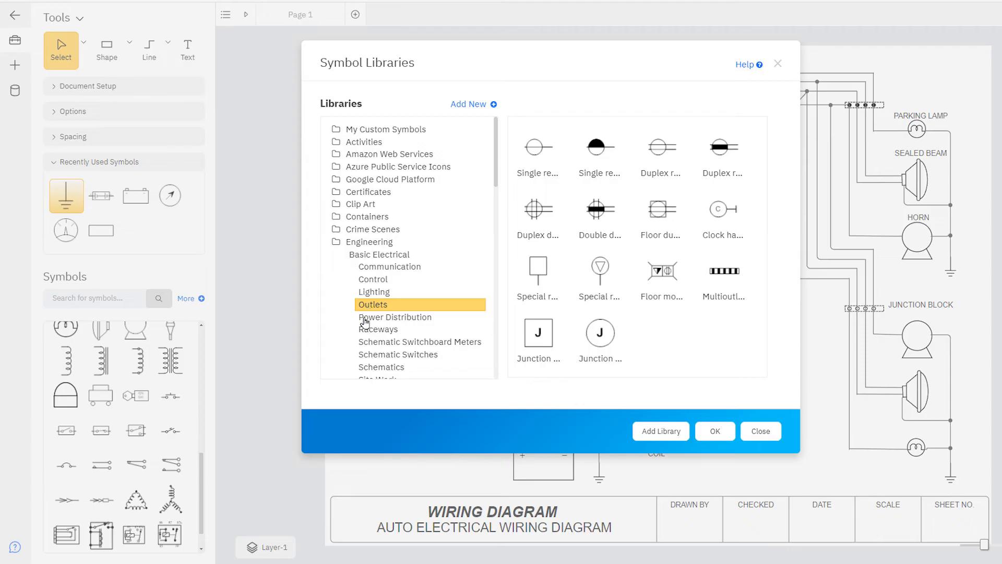
pyautogui.click(395, 316)
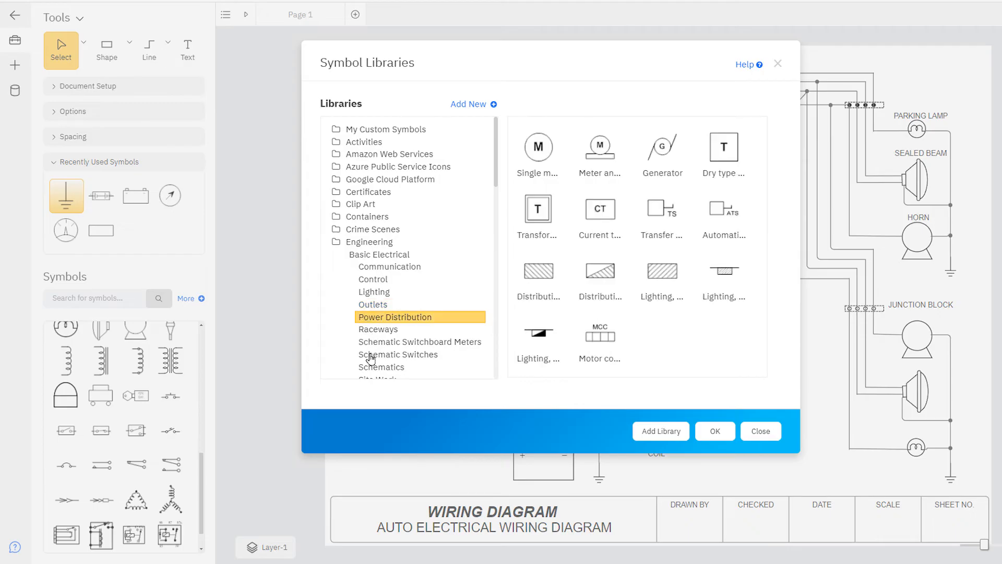
pyautogui.click(397, 353)
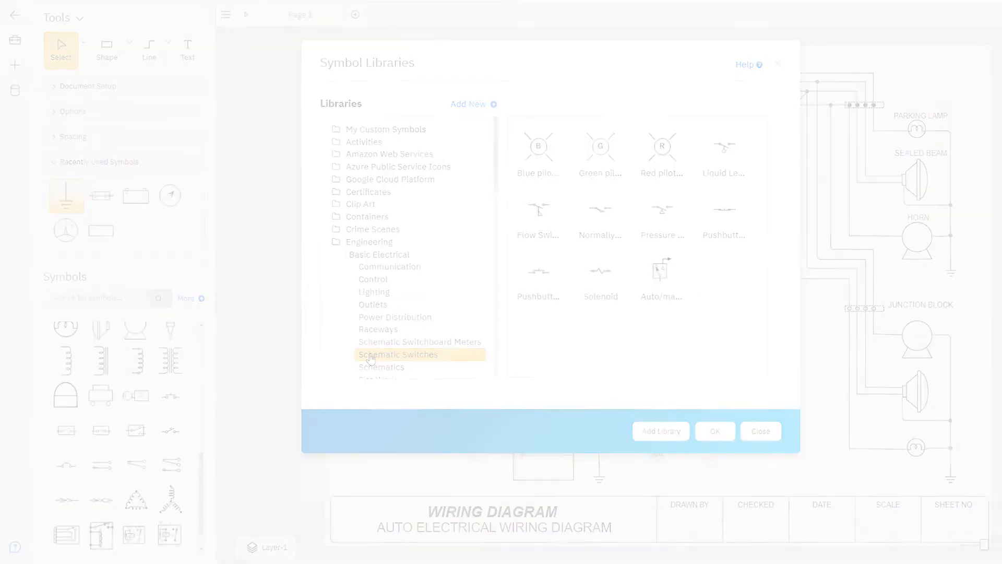
pyautogui.click(760, 430)
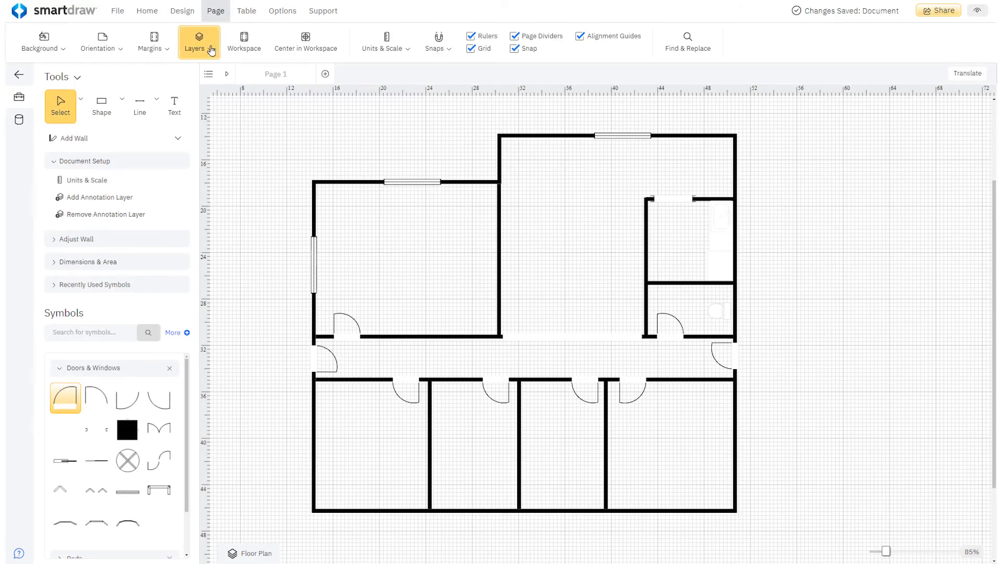
# Create an 'Electrical Plan' layer and search symbols for 'electrical wiring'
pyautogui.click(199, 40)
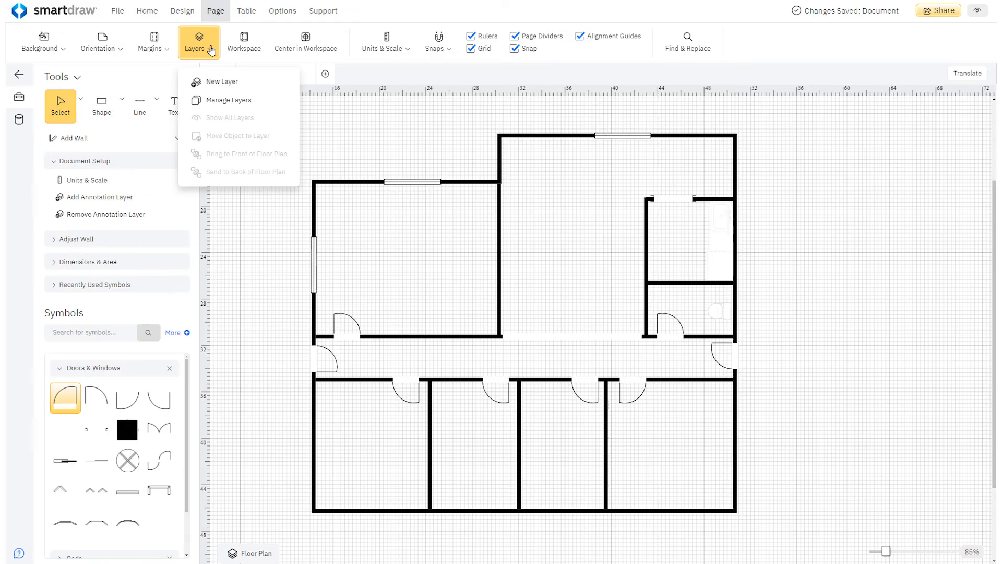
pyautogui.click(223, 81)
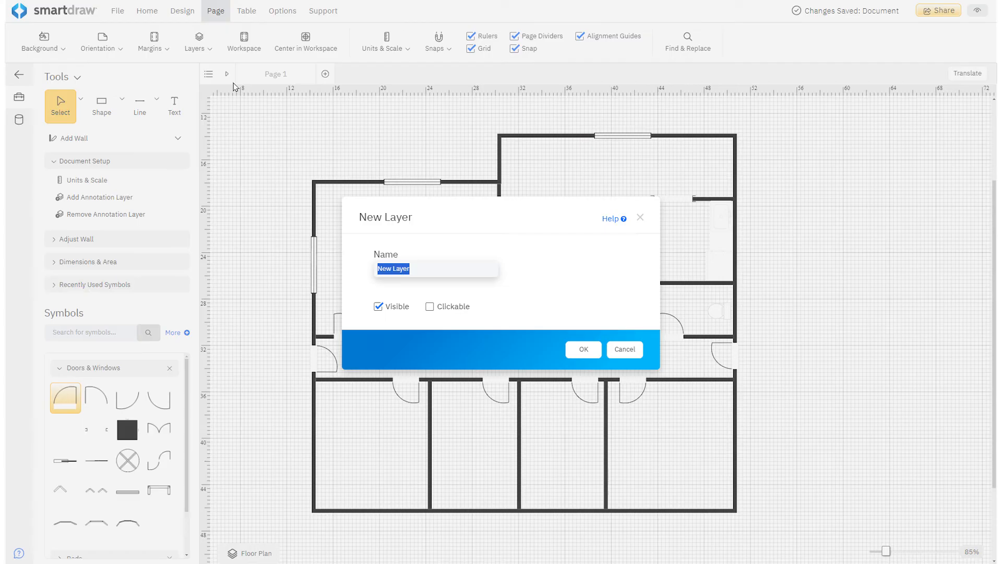
pyautogui.write('Electrical Plan')
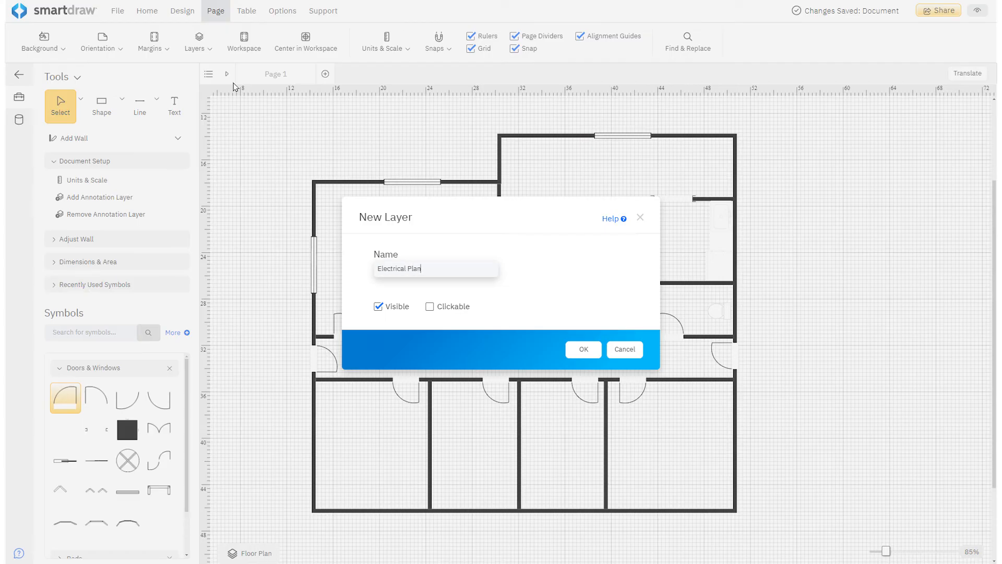
pyautogui.click(582, 349)
pyautogui.write('e')
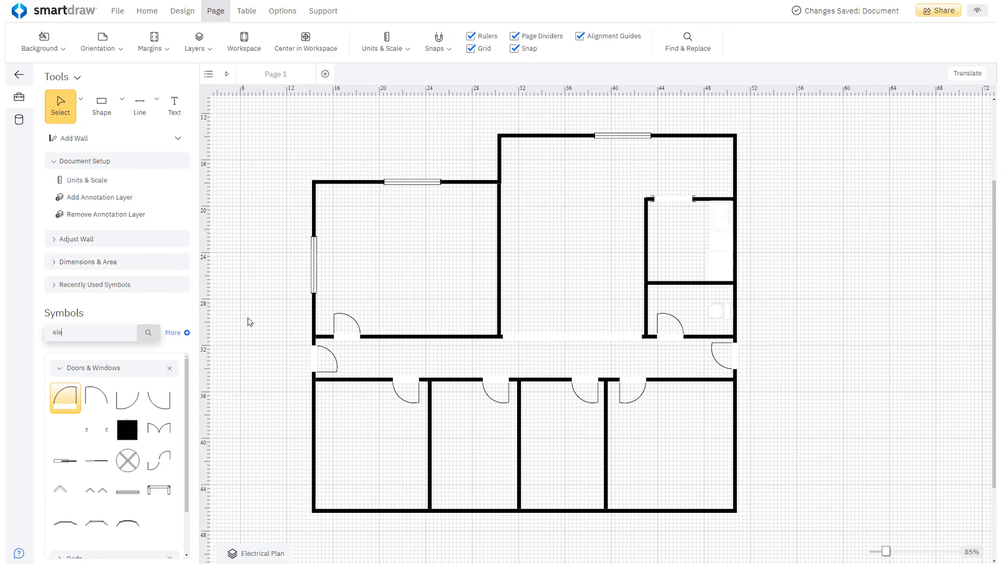
pyautogui.write('lectrical wiring')
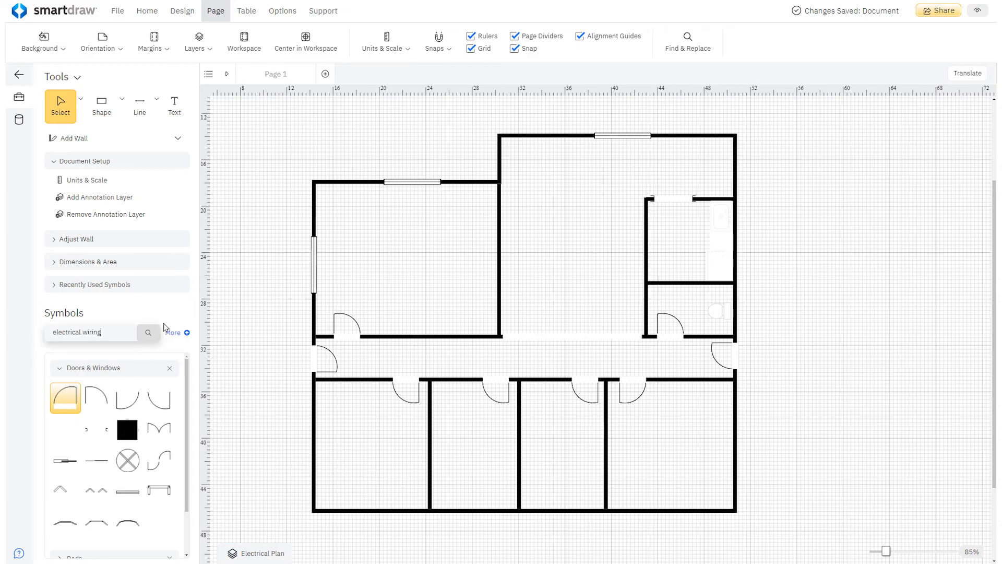
pyautogui.click(148, 332)
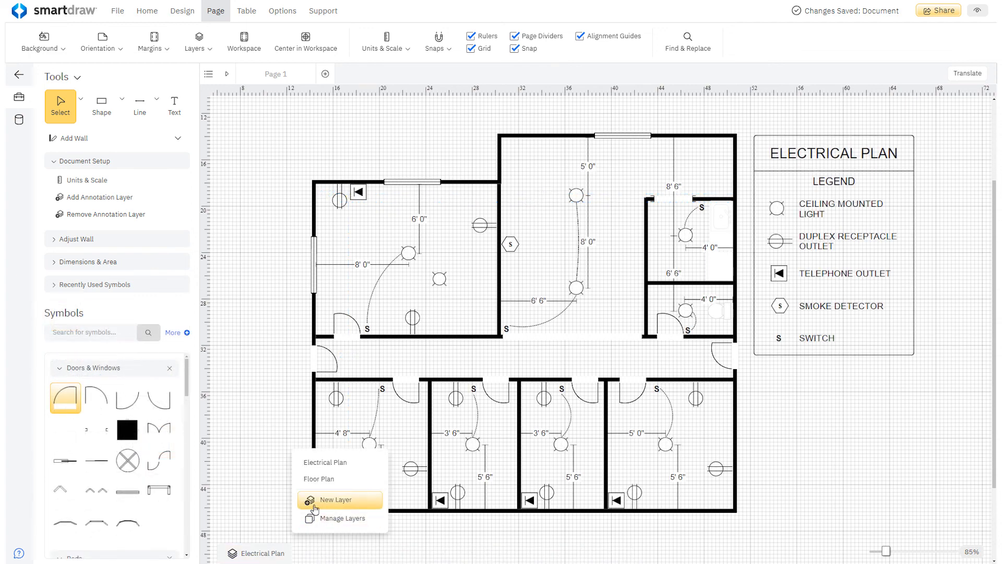
# Switch to the Floor Plan layer and review all layers in Manage Layers
pyautogui.click(318, 479)
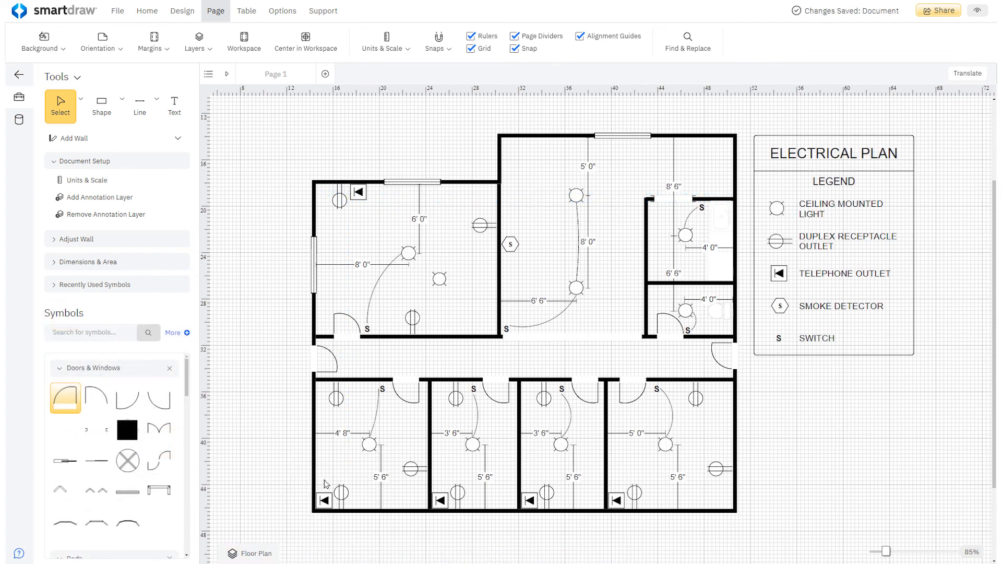
pyautogui.click(199, 41)
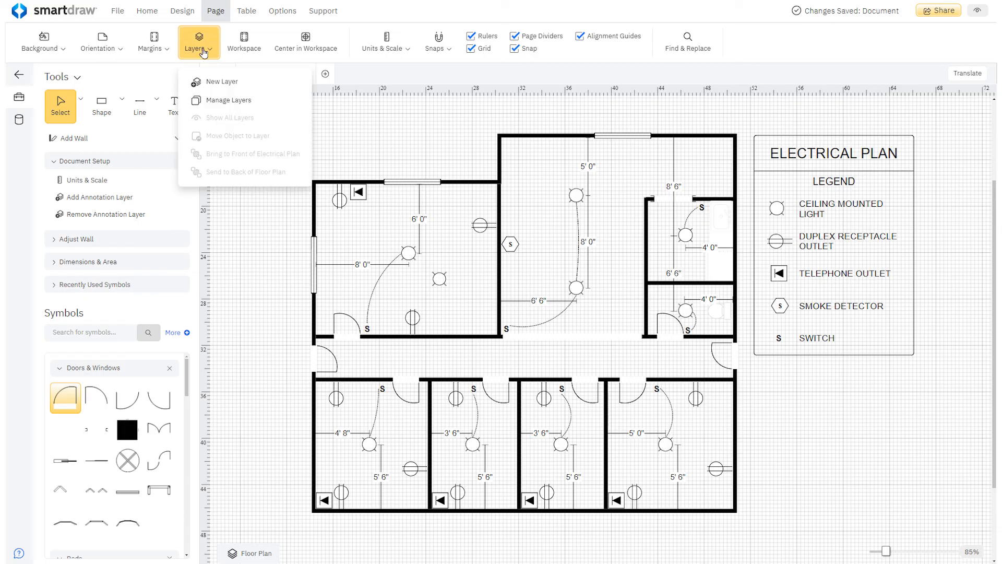
pyautogui.click(228, 100)
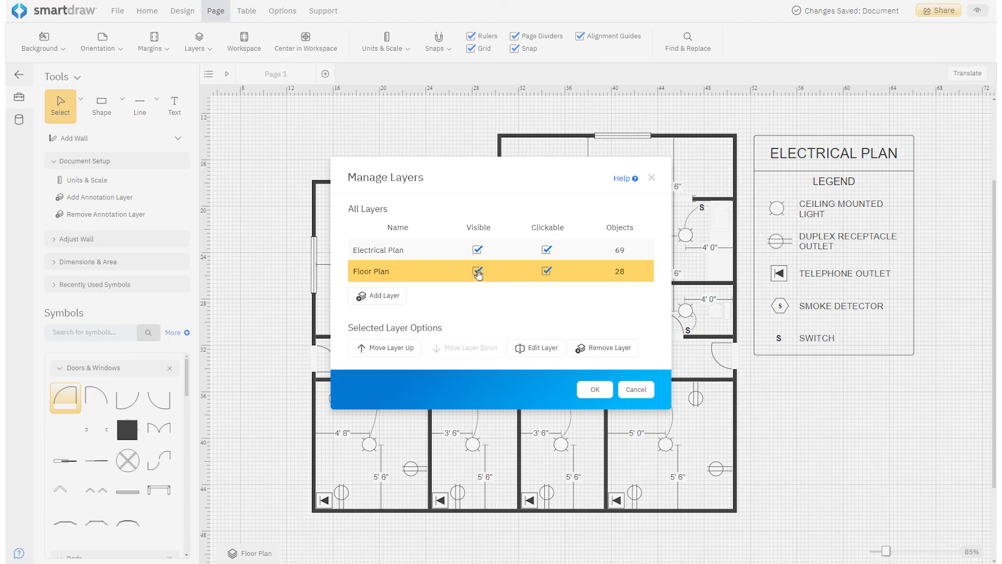
pyautogui.click(592, 389)
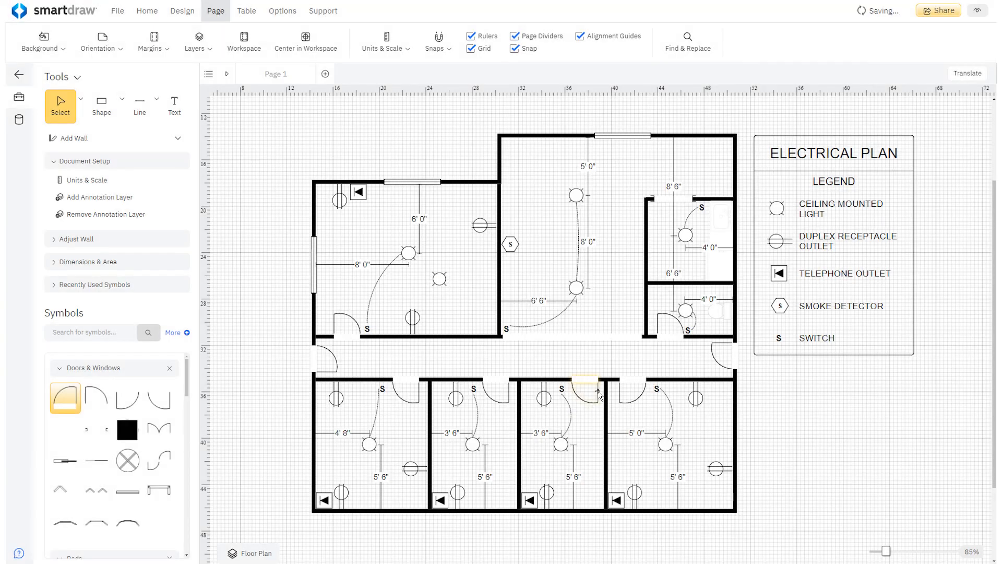
# Check the layer list, then open the HVAC wiring diagram template
pyautogui.click(249, 553)
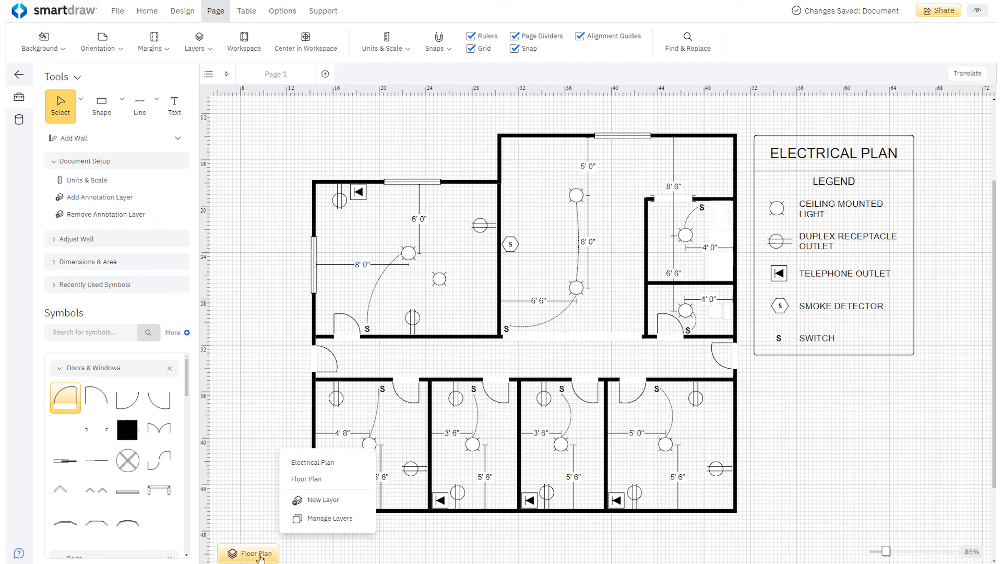
pyautogui.click(312, 462)
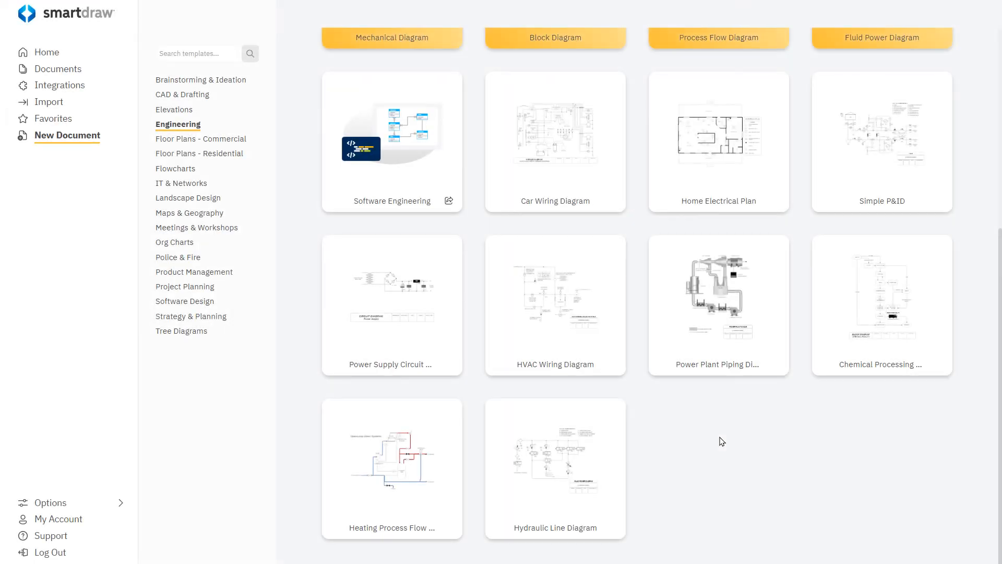
pyautogui.click(554, 294)
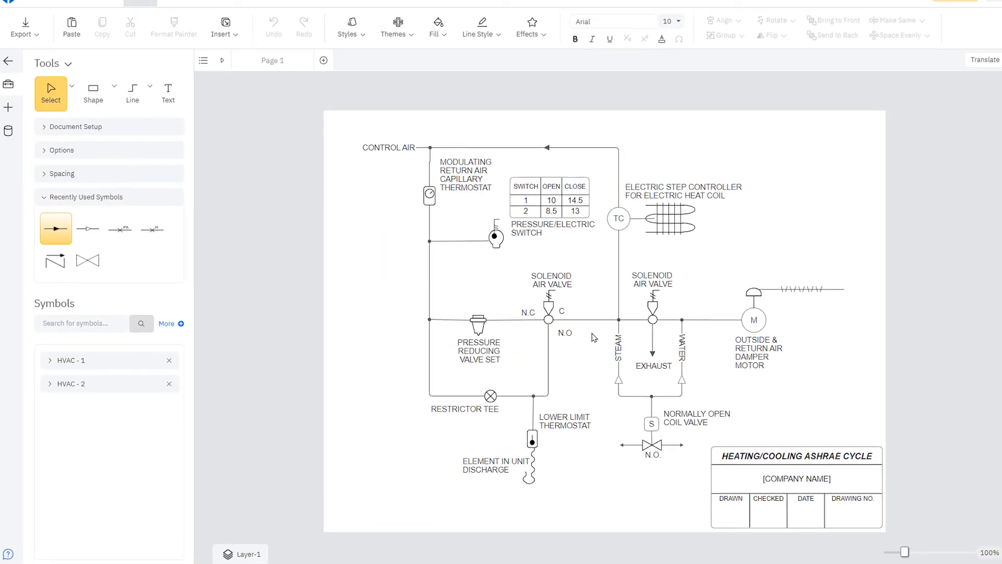